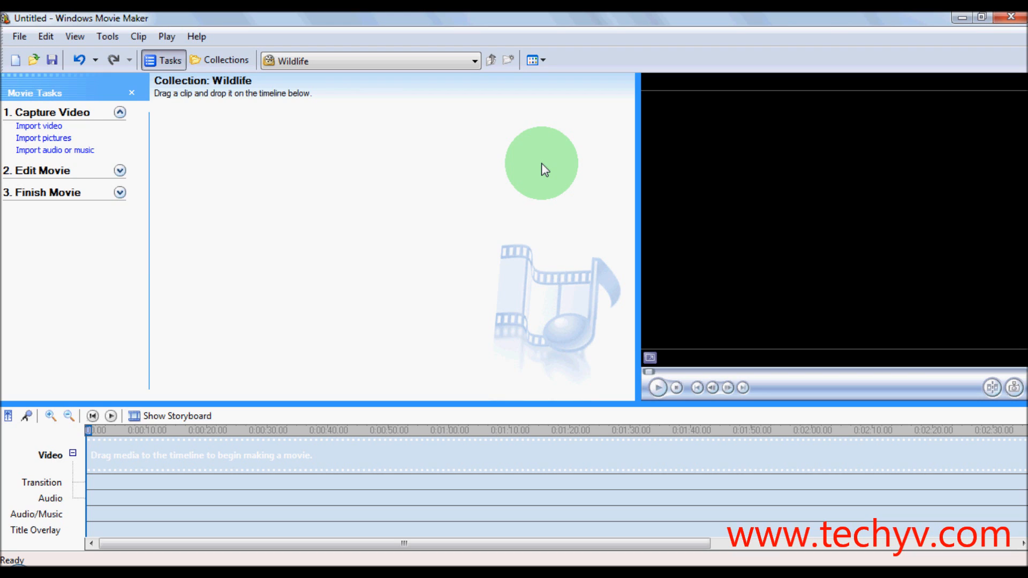
mouse_move(531, 195)
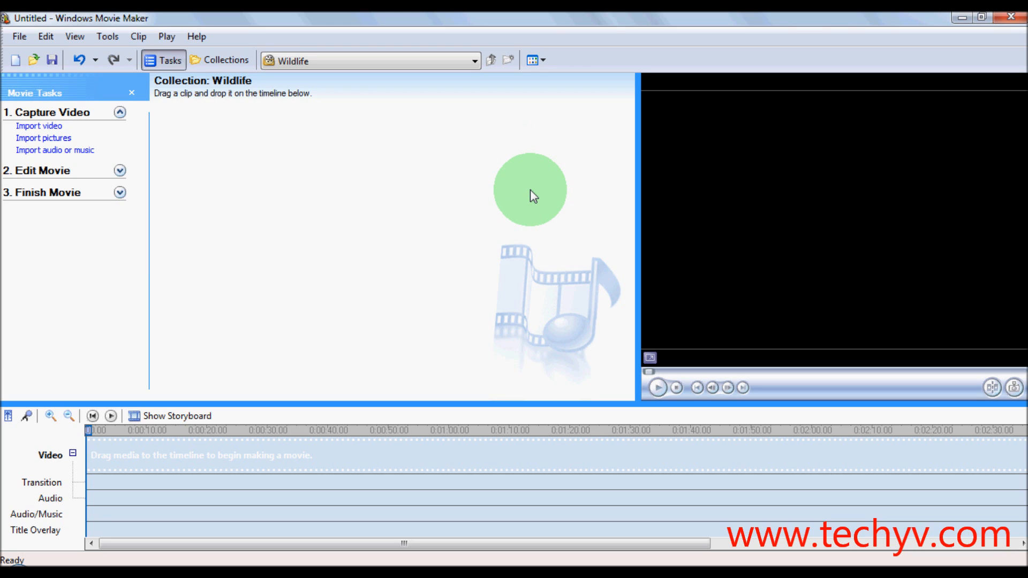
mouse_move(307, 151)
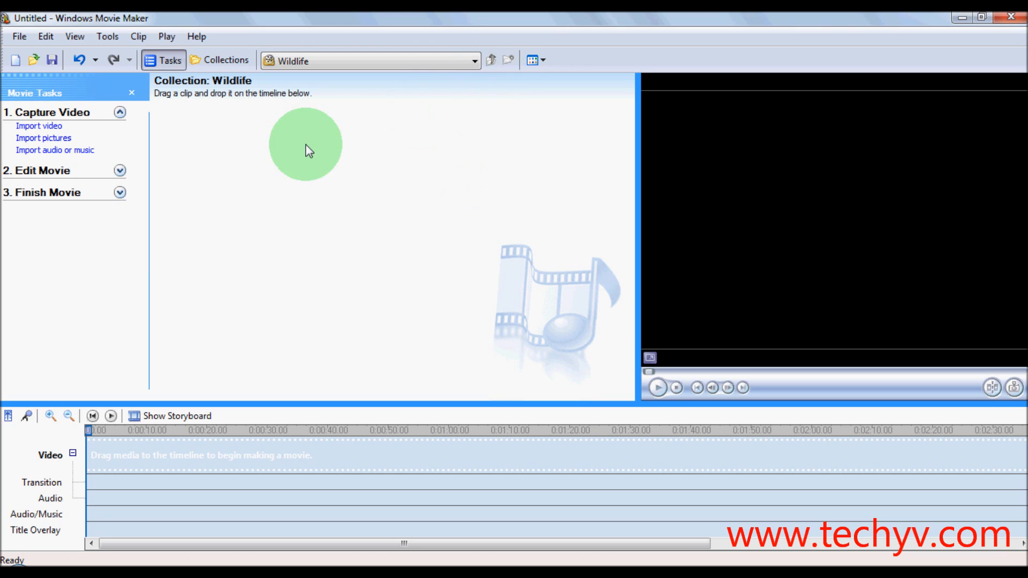
mouse_move(340, 303)
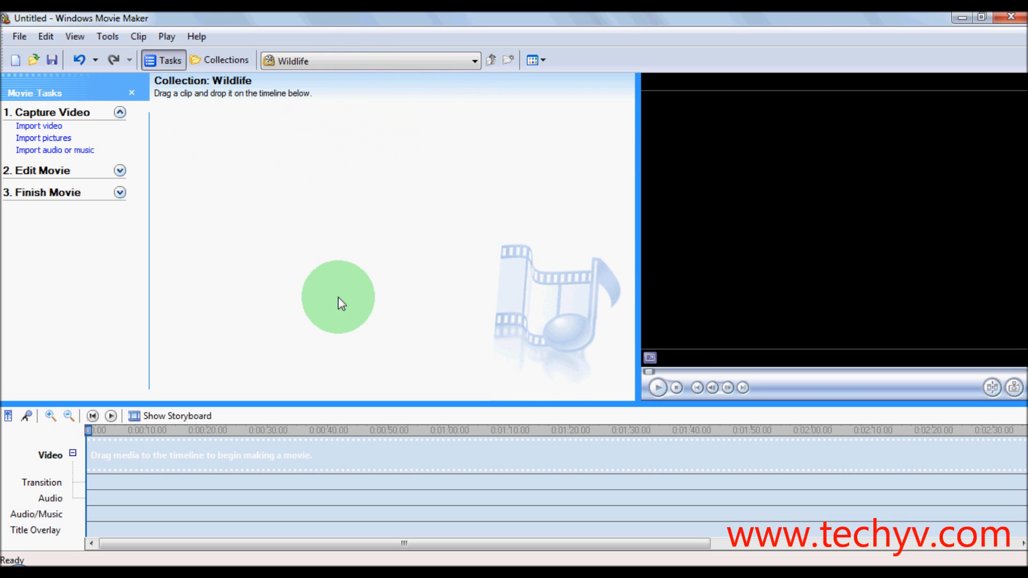
mouse_move(283, 294)
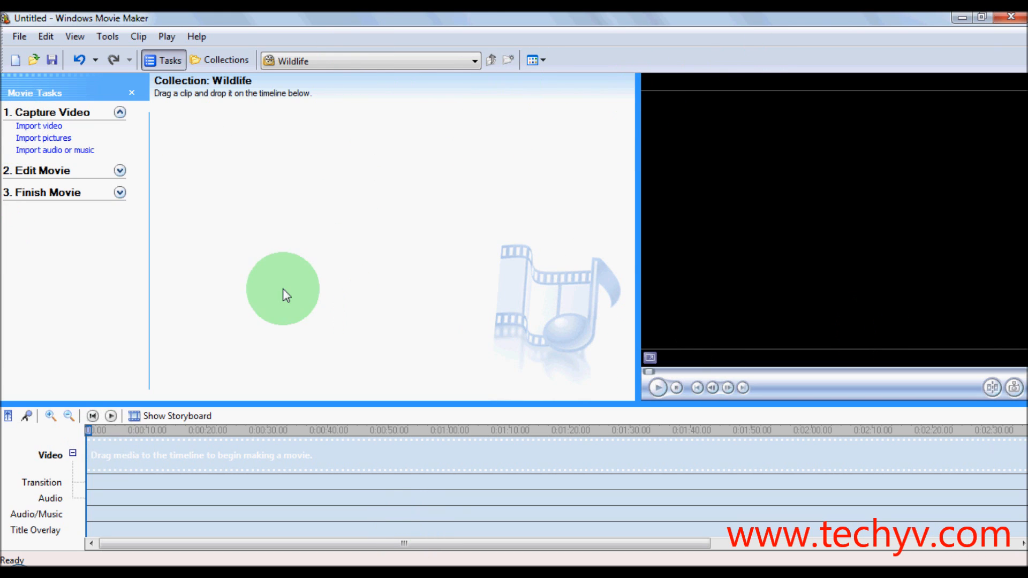
mouse_move(356, 243)
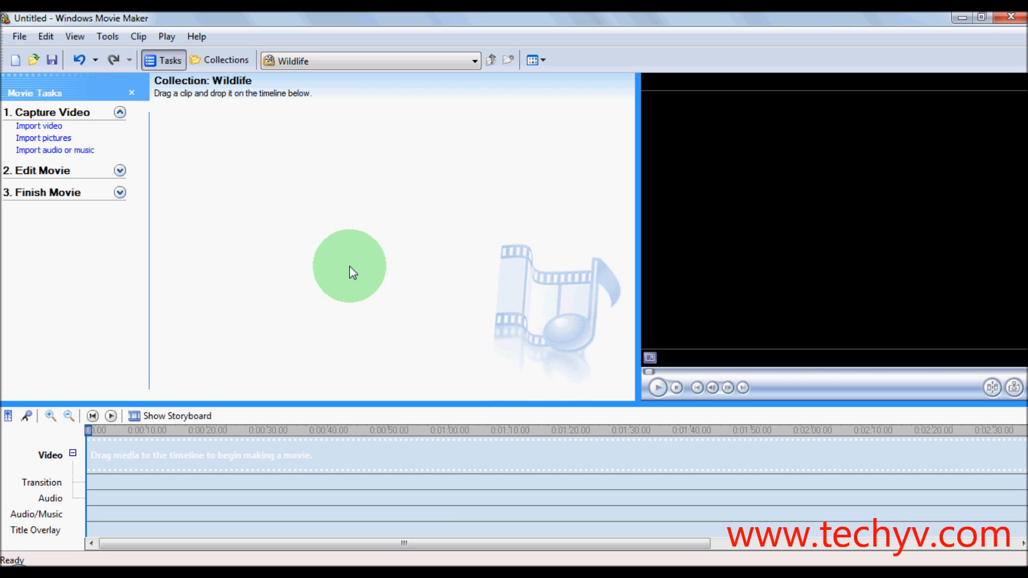
mouse_move(83, 120)
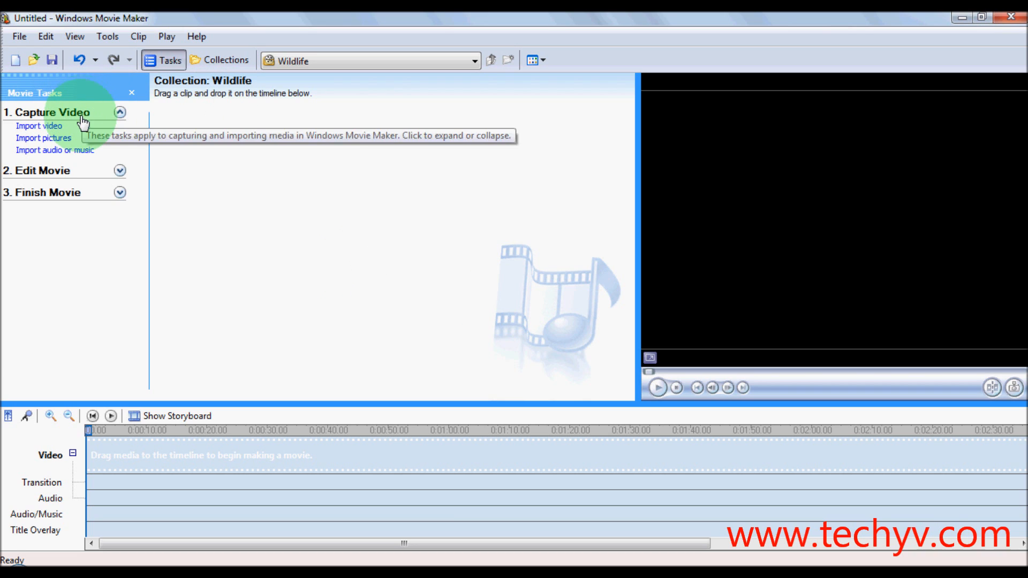
Step: Bring the Wildlife video file into the collection and select its two resulting clips
left_click(38, 125)
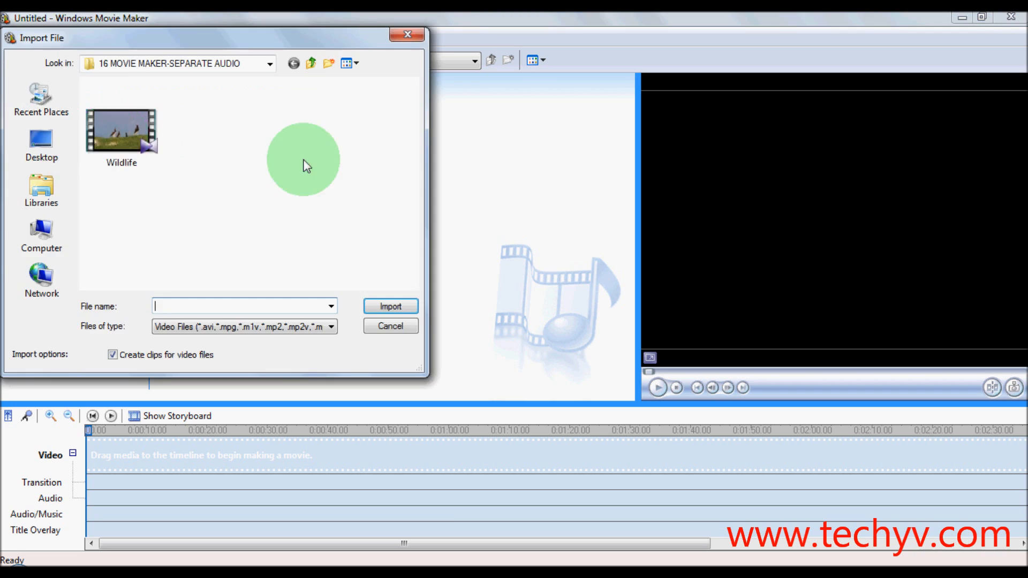
left_click(120, 131)
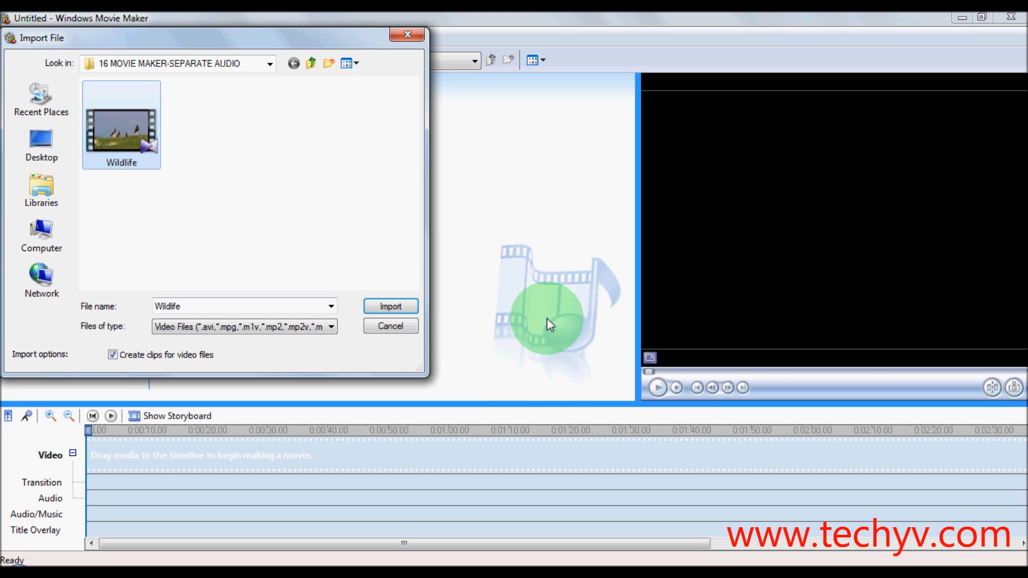
left_click(390, 307)
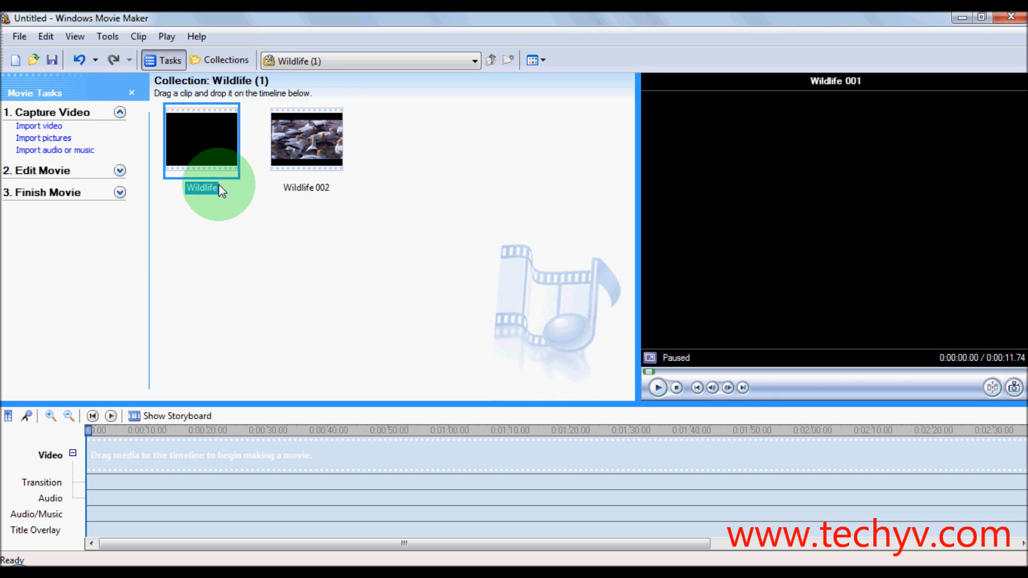
left_click(306, 138)
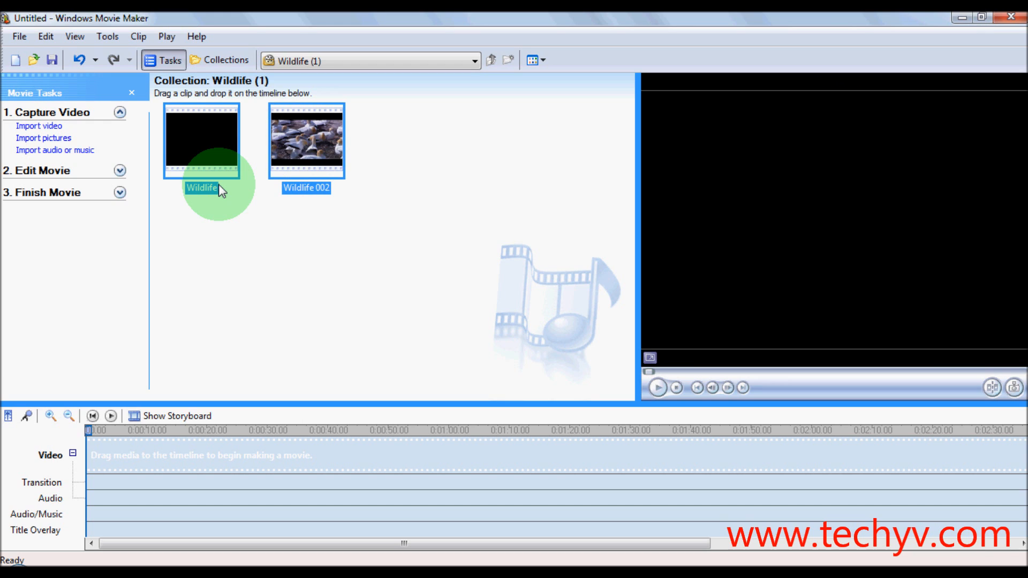
mouse_move(135, 465)
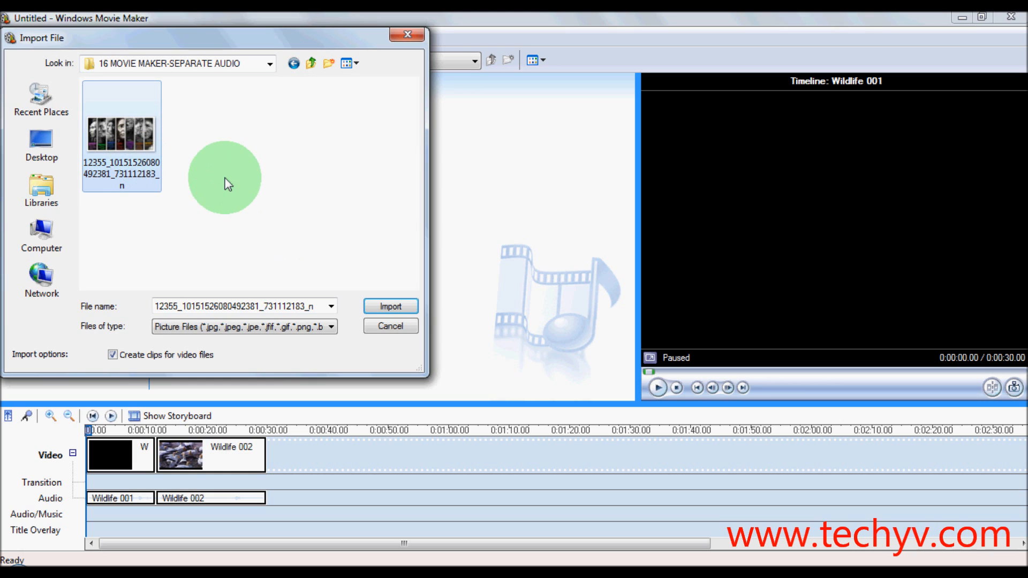
Step: Import the portraits picture and drop it on the video track right after Wildlife 001
left_click(390, 307)
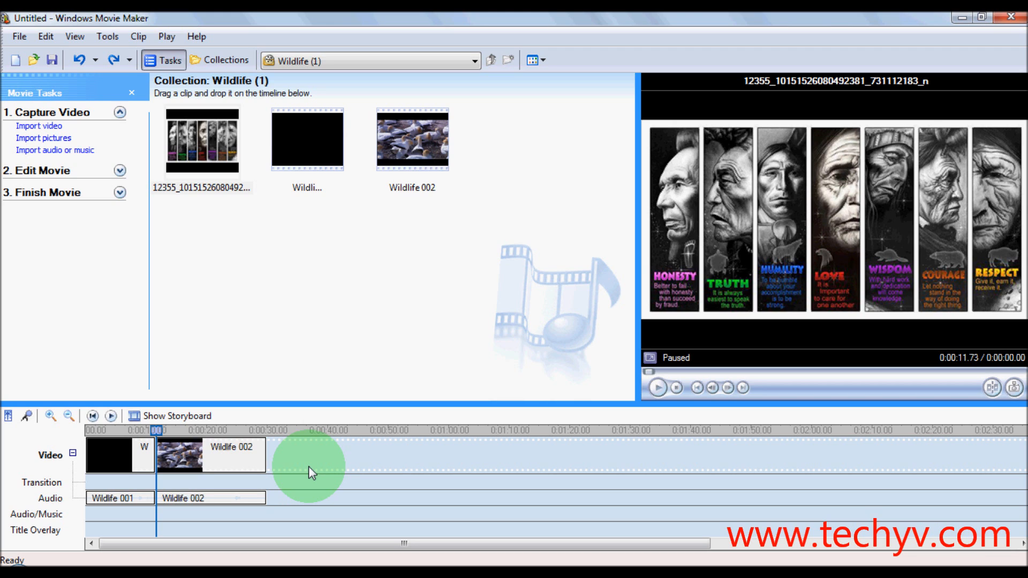
left_click(203, 141)
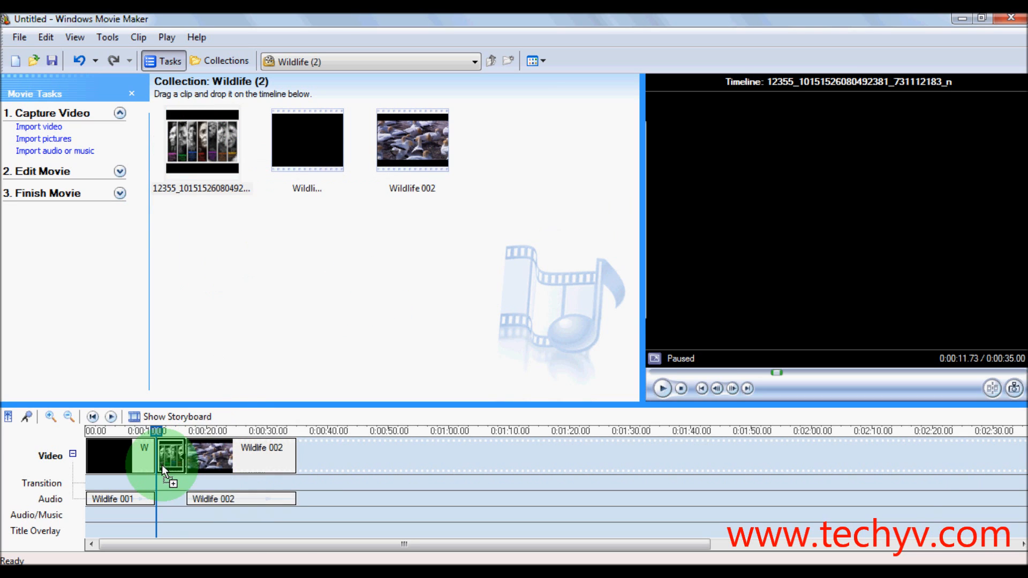
left_click(171, 456)
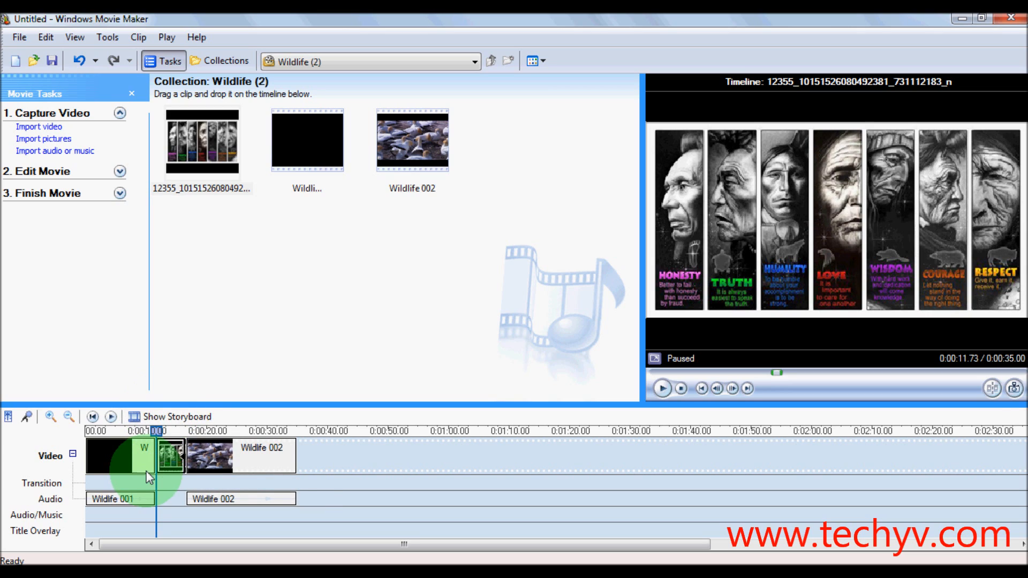
mouse_move(172, 467)
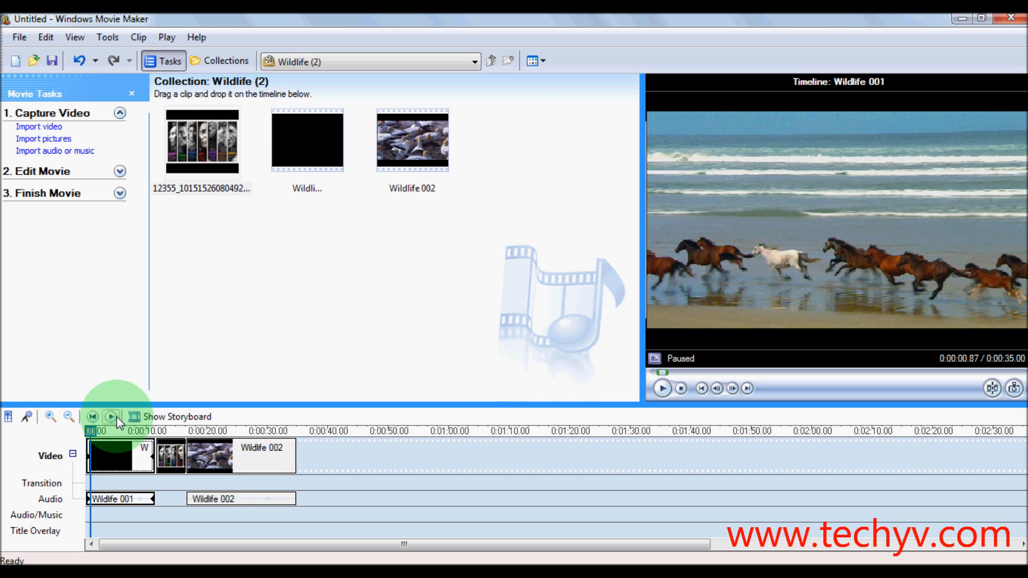
mouse_move(110, 416)
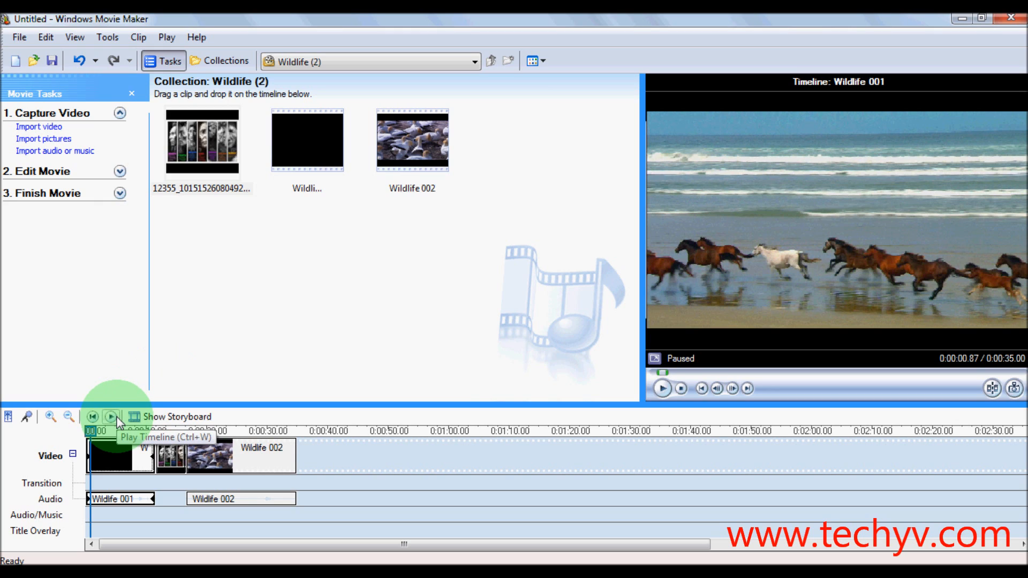
Step: Play the assembled timeline from the start into Wildlife 002, then stop the preview
left_click(110, 417)
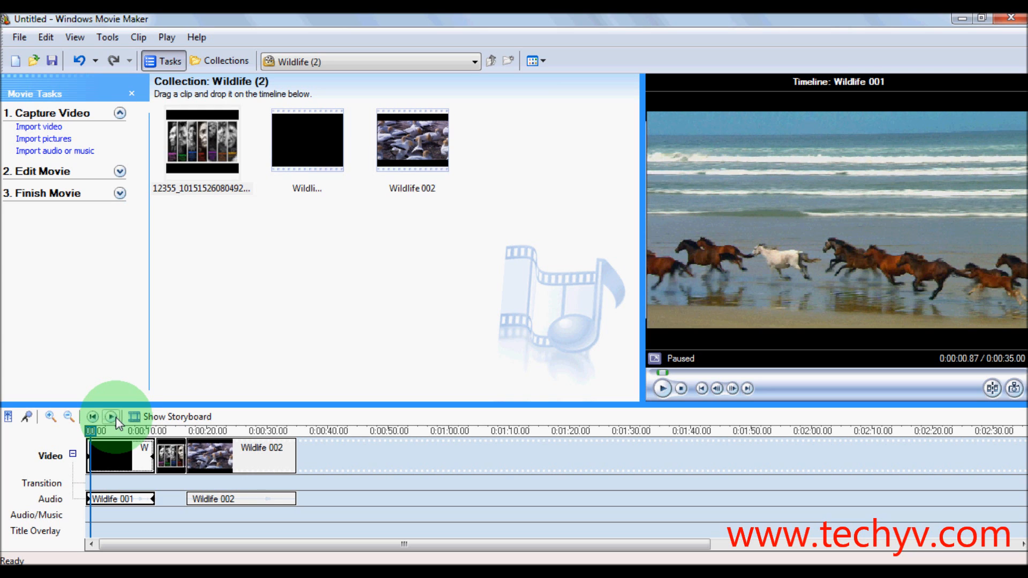
left_click(110, 416)
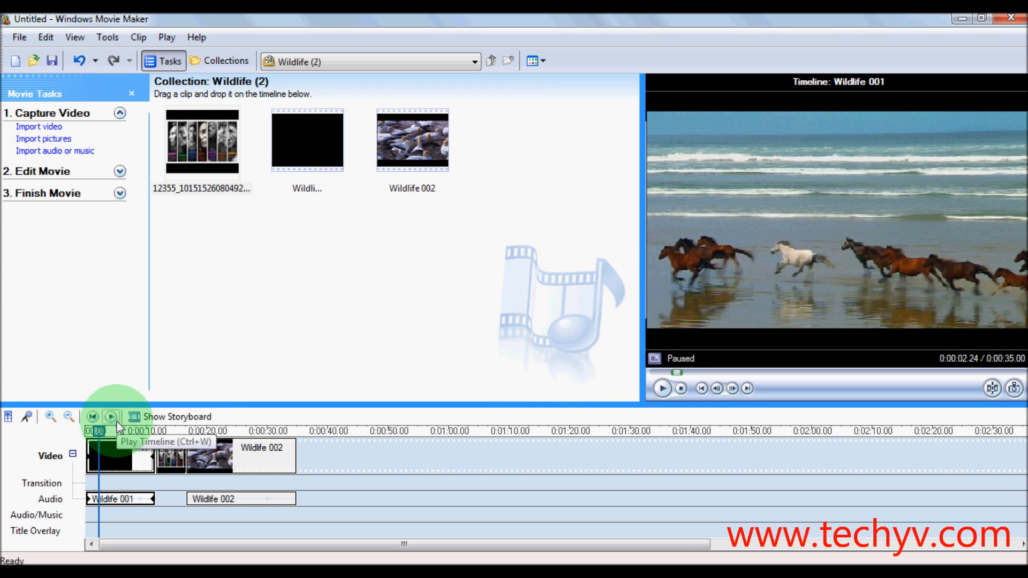
left_click(110, 417)
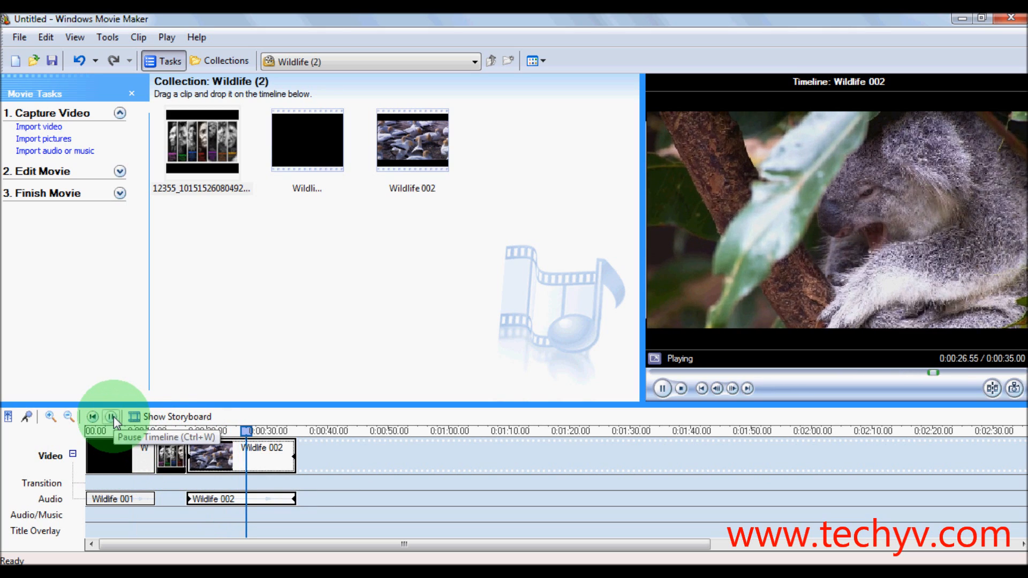
left_click(411, 141)
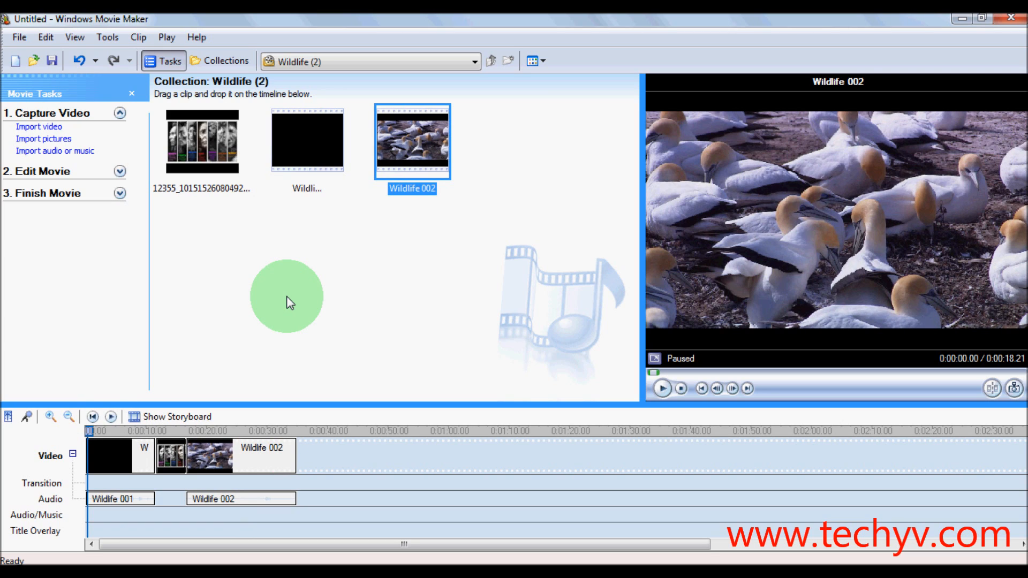
mouse_move(377, 151)
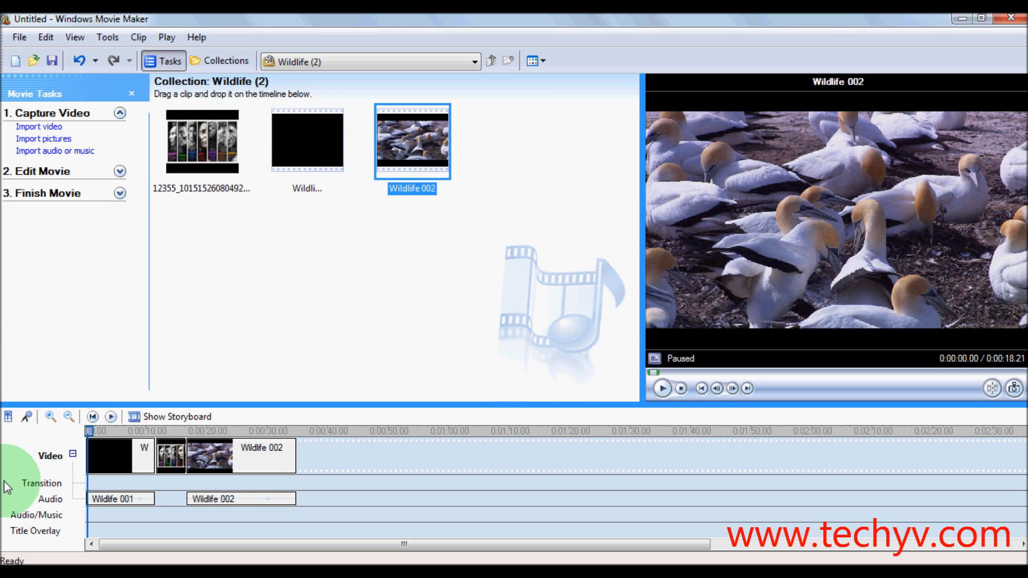
mouse_move(45, 518)
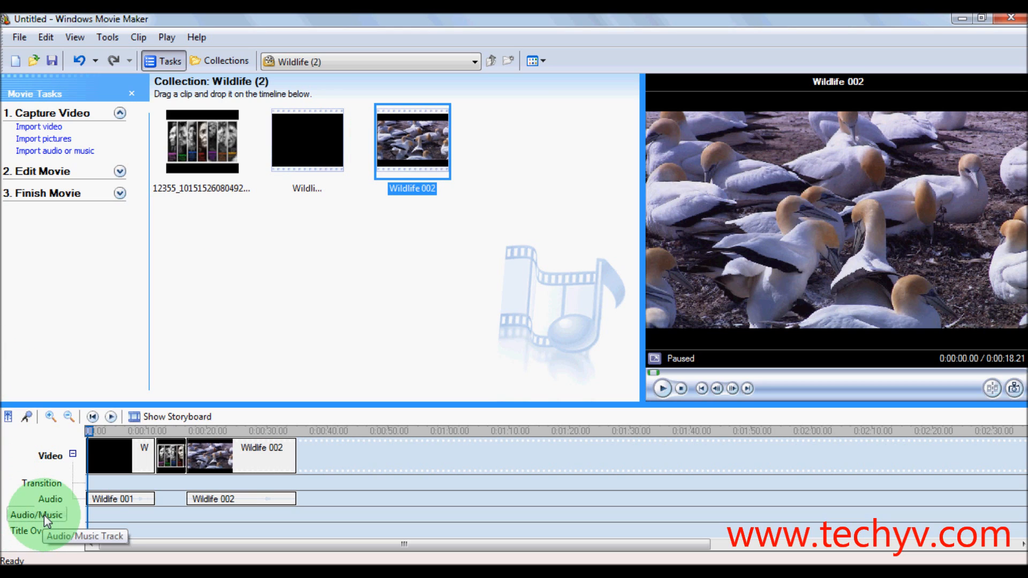
mouse_move(305, 142)
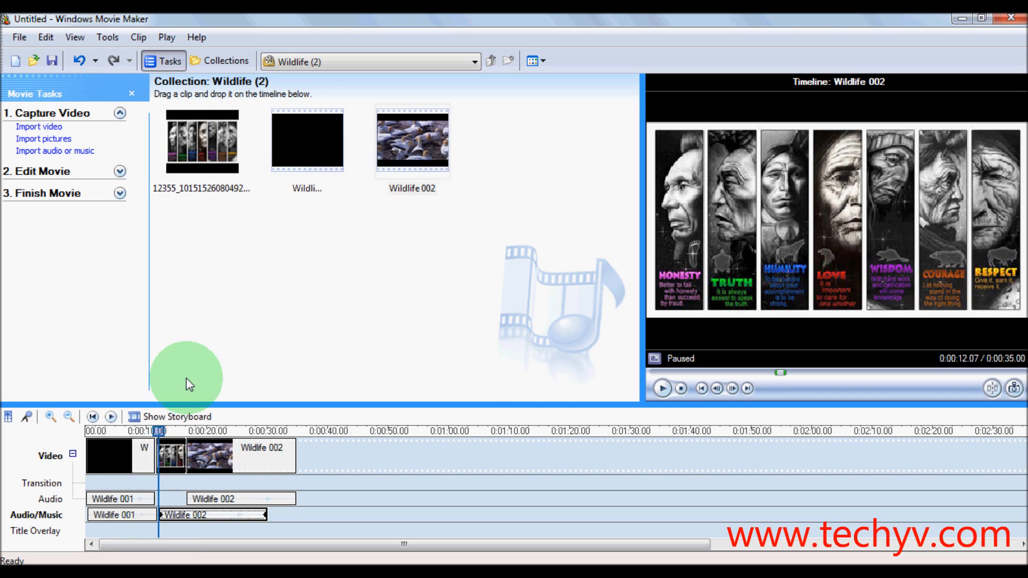
mouse_move(125, 477)
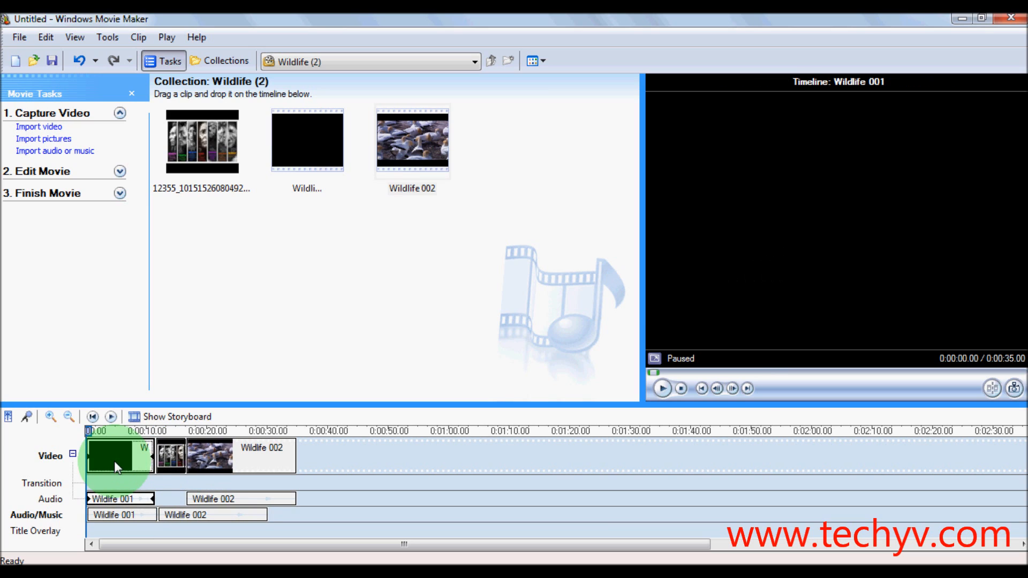
Step: Work with the Wildlife 001 and Wildlife 002 clips on the timeline to line up their audio
right_click(120, 462)
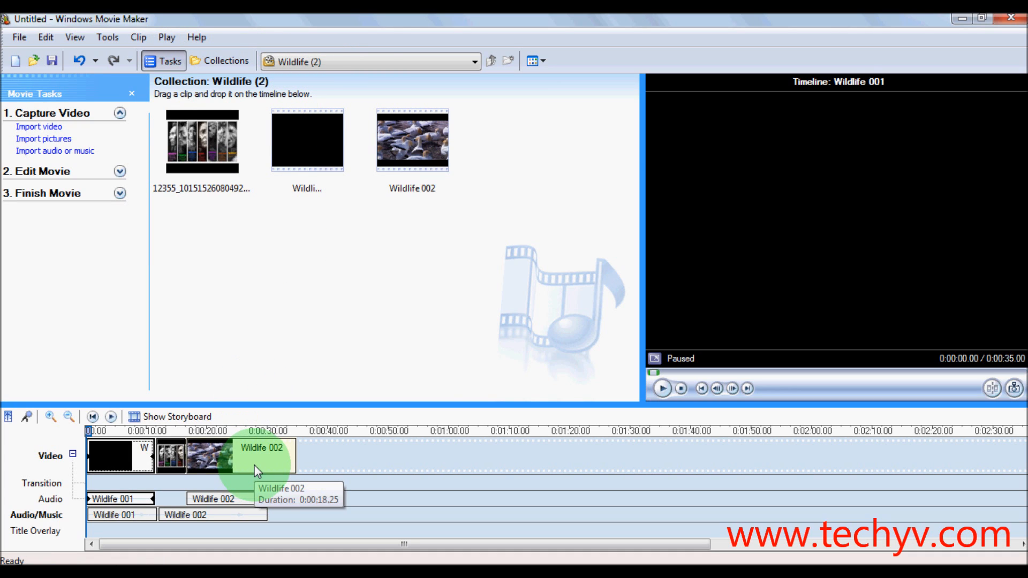
left_click(241, 456)
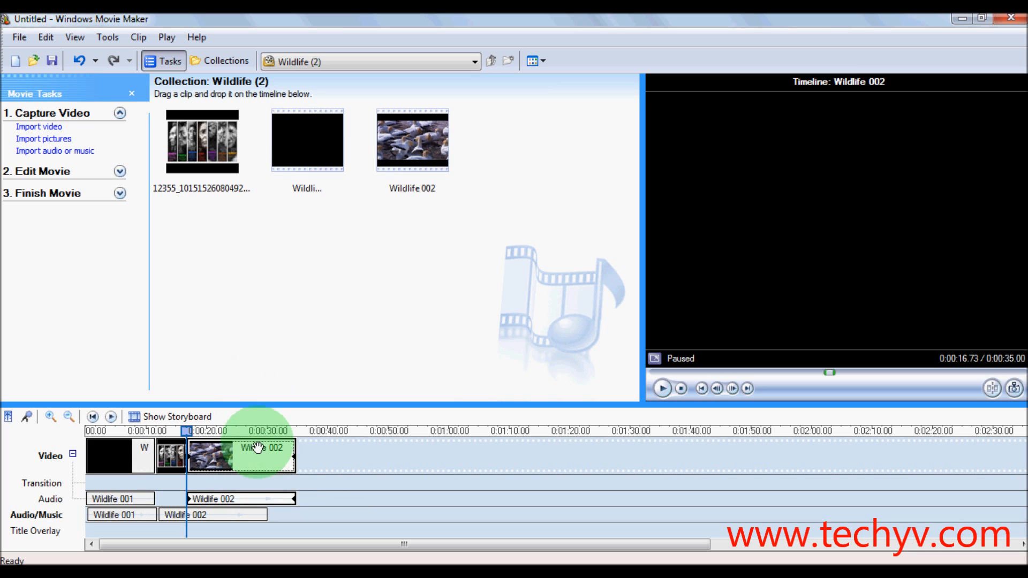
left_click(138, 36)
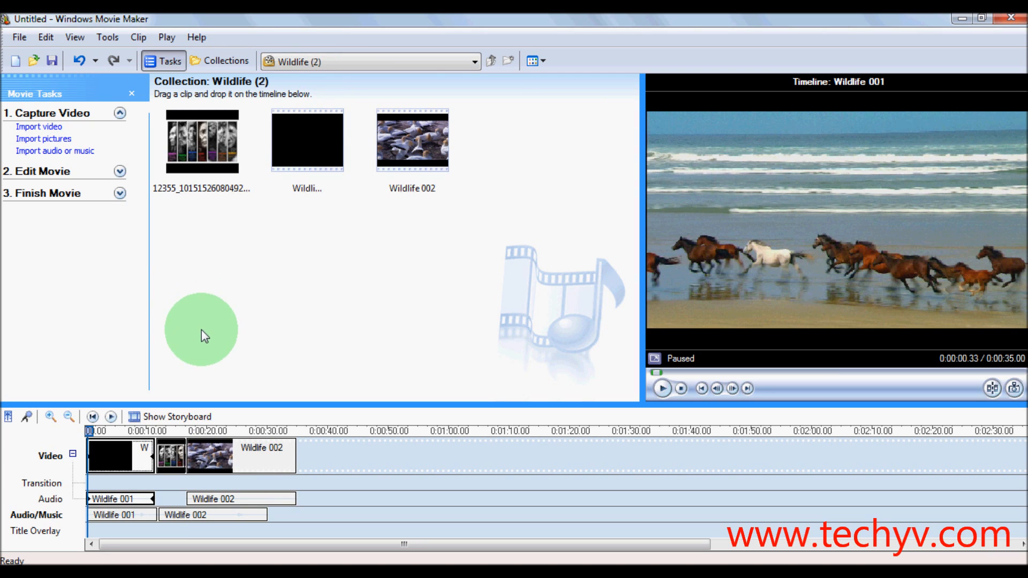
mouse_move(111, 417)
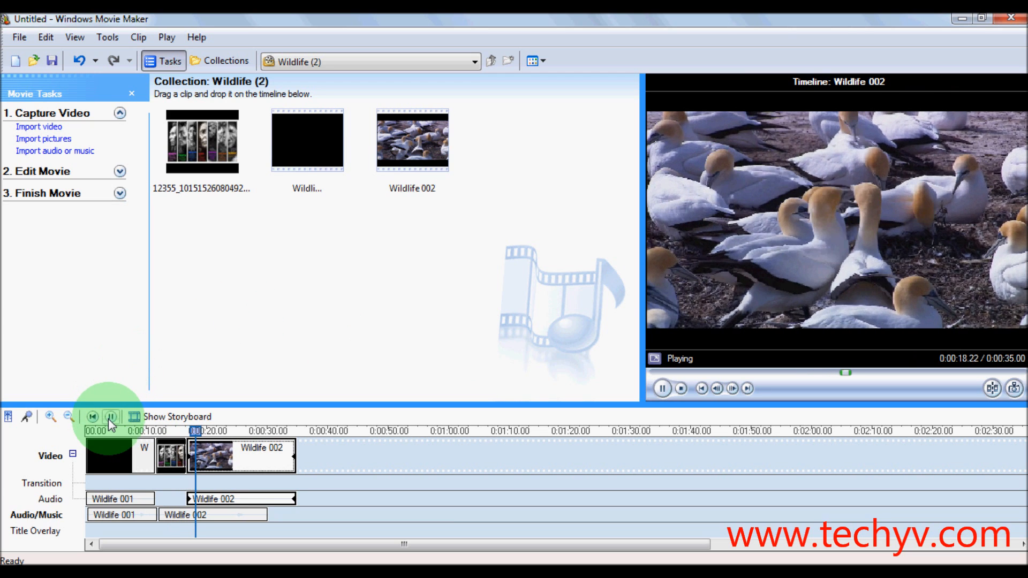
left_click(110, 416)
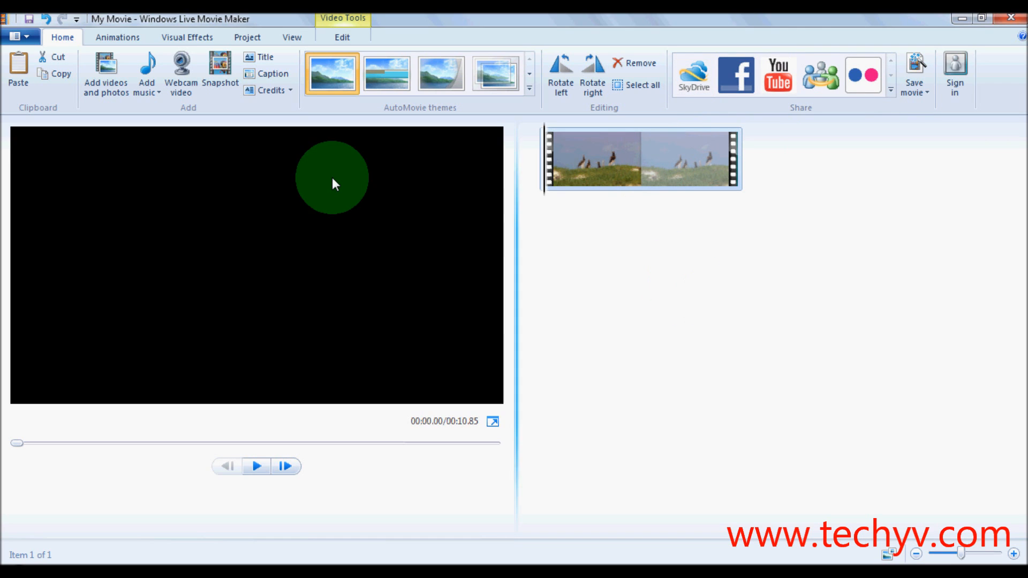
Step: Save the movie as sound.wmv in the 16 MOVIE MAKER-SEPARATE AUDIO folder
left_click(20, 37)
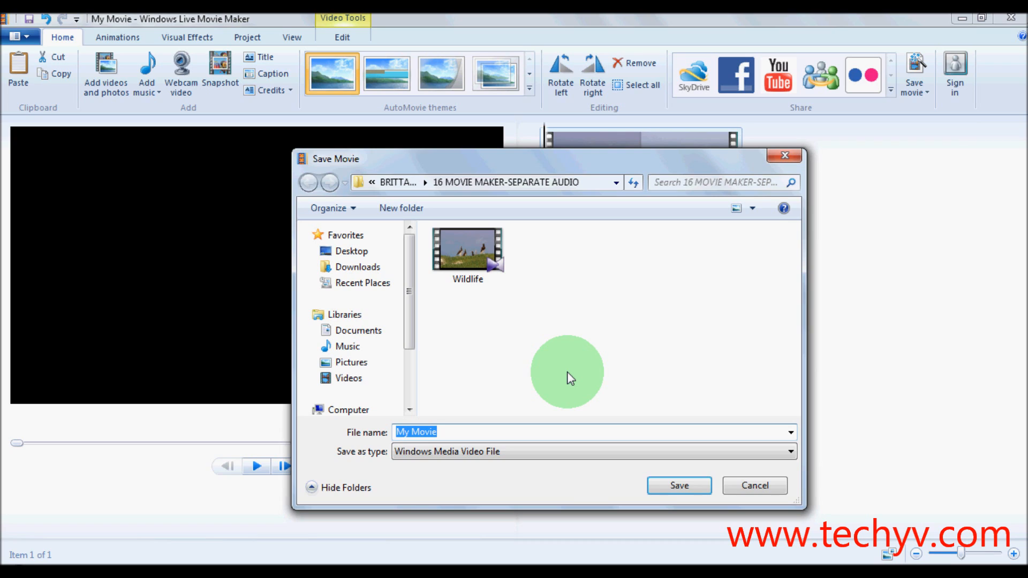
type("s")
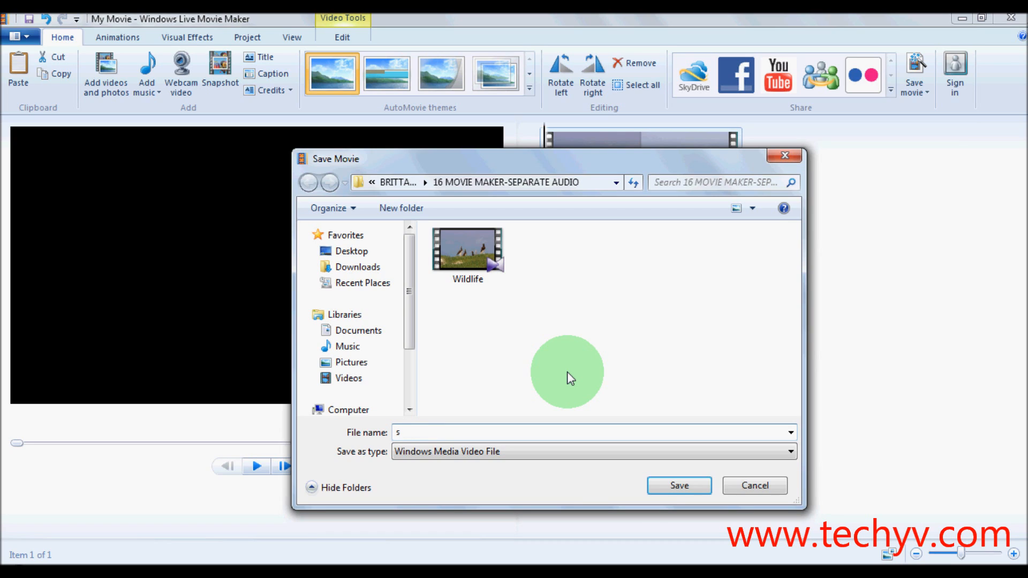
type("ound")
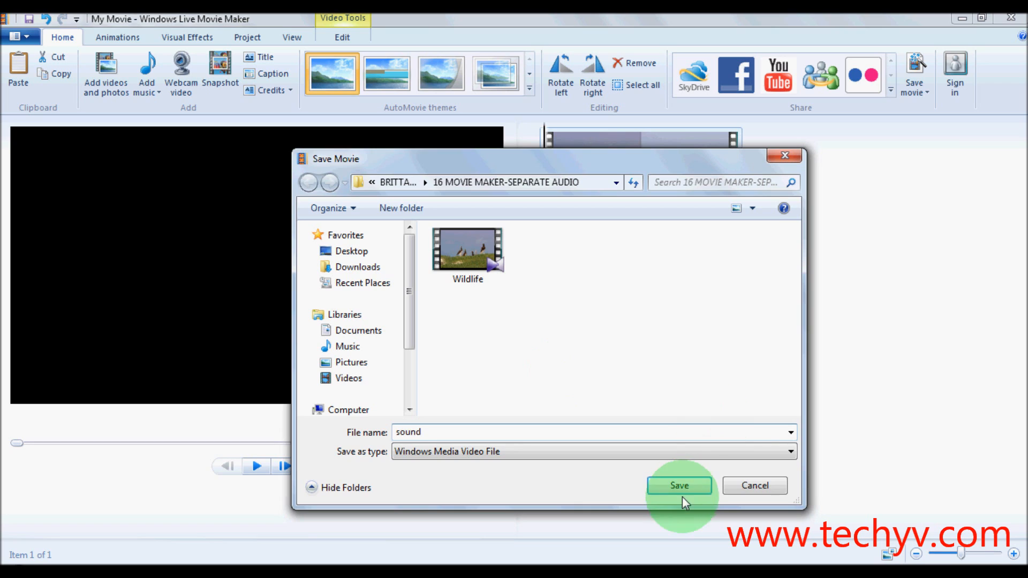
left_click(679, 485)
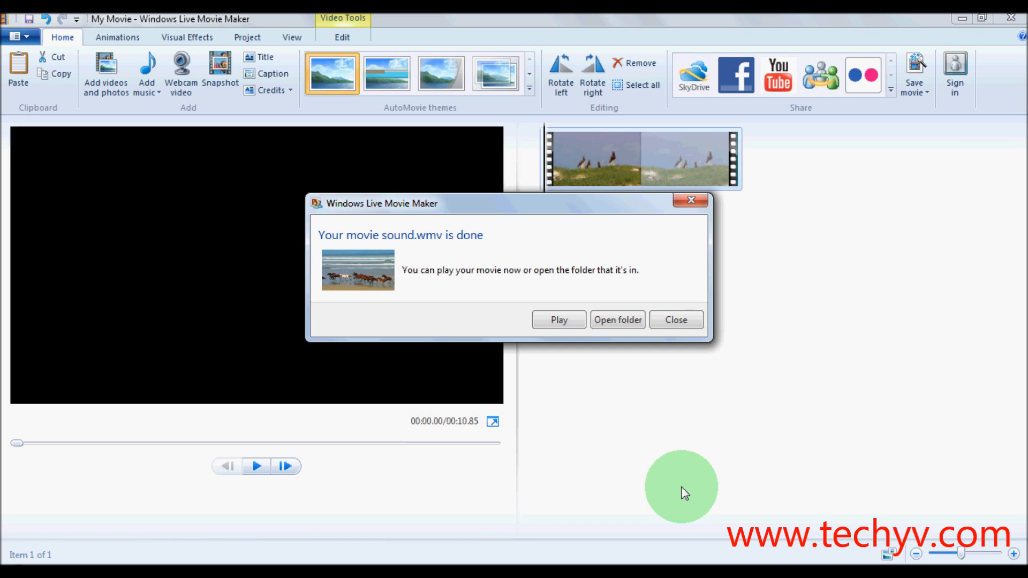
mouse_move(660, 364)
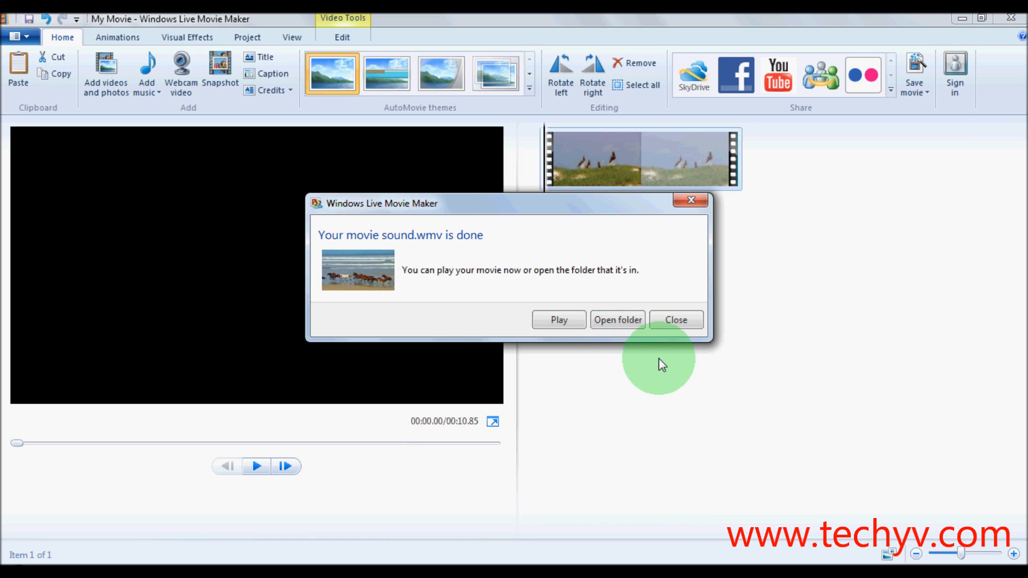
Step: In the output folder, rename the exported sound.wmv file to sound.wmv.wma
left_click(617, 320)
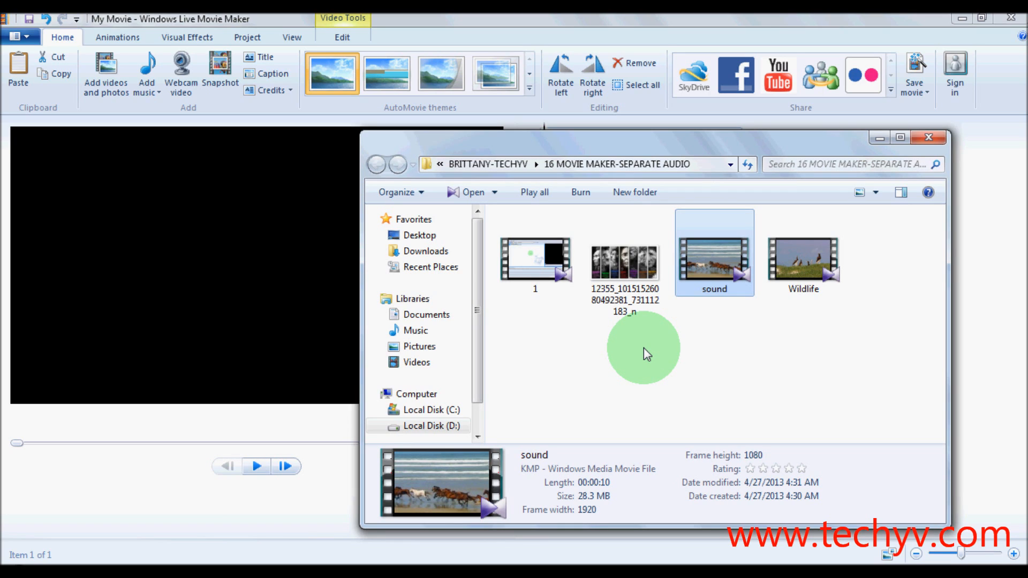
mouse_move(747, 339)
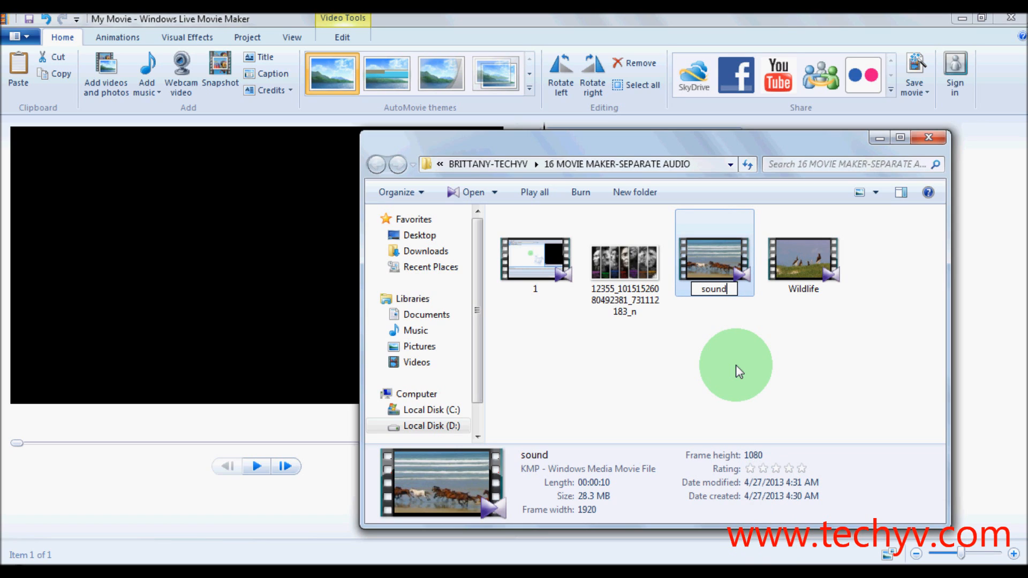
type(".wmv")
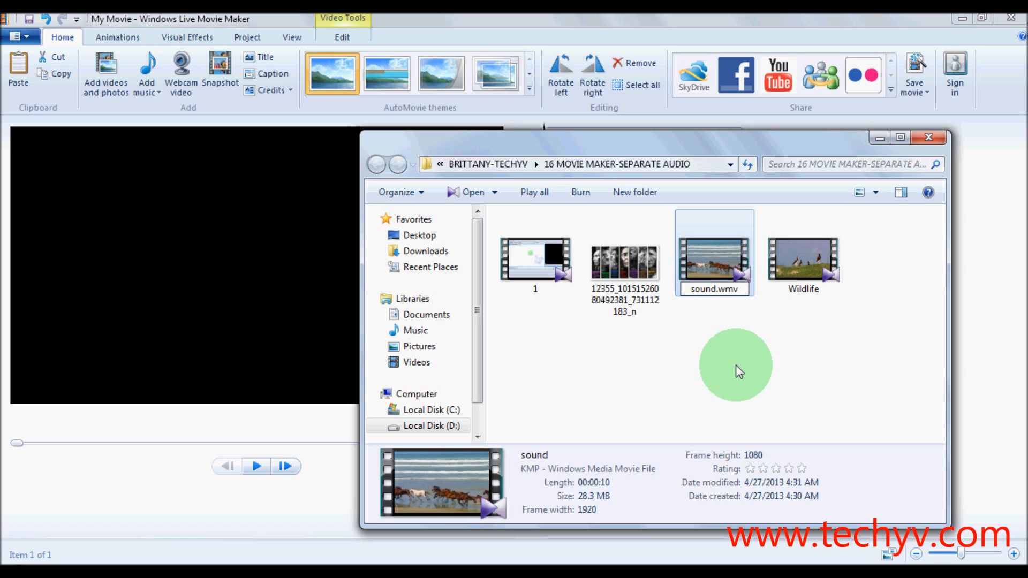
type(".wma")
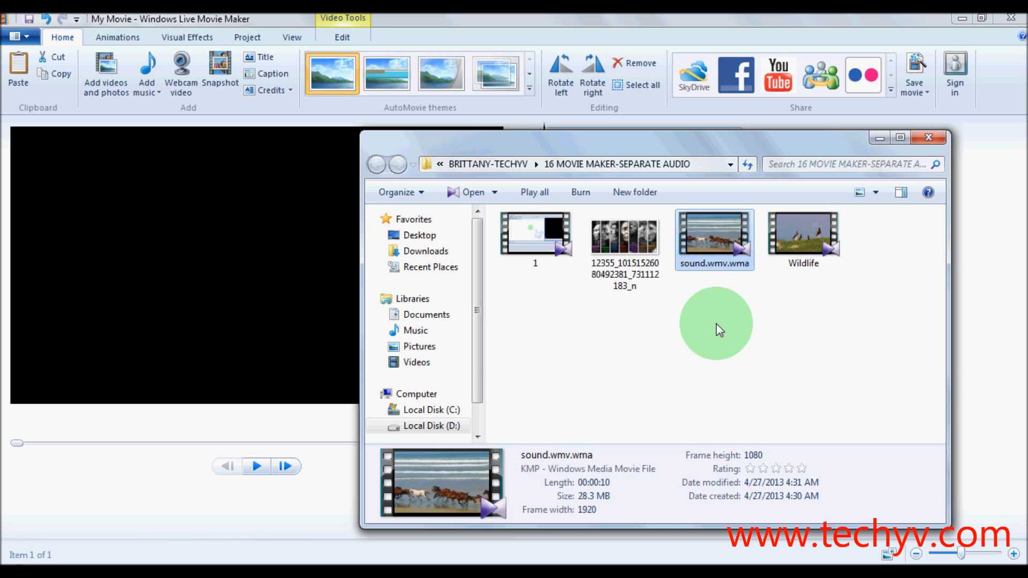
mouse_move(492, 340)
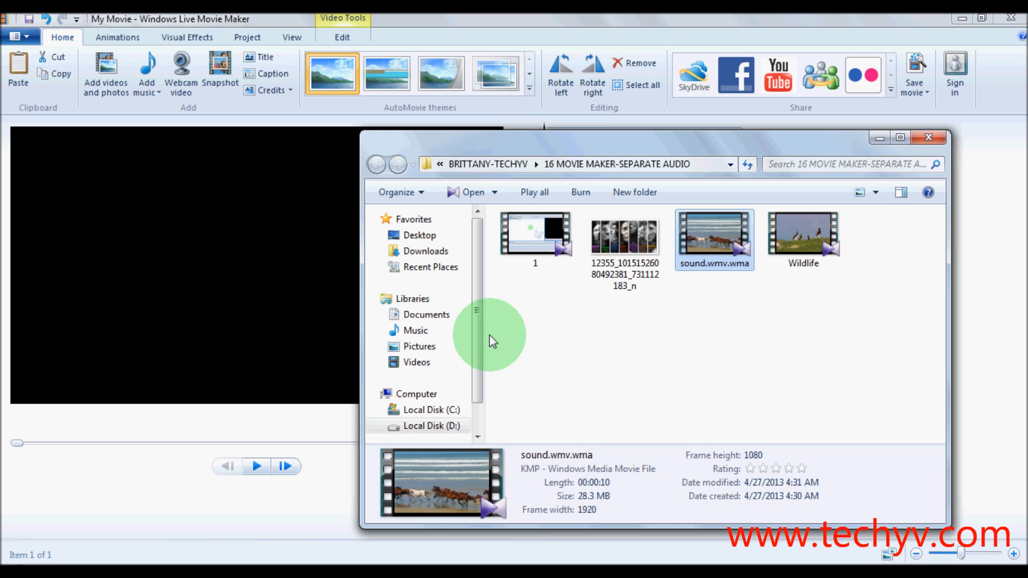